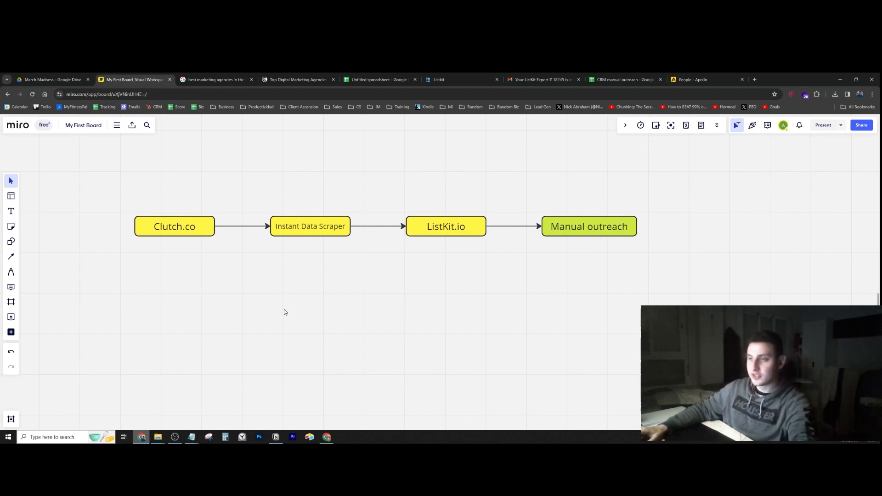
pyautogui.moveTo(280, 312)
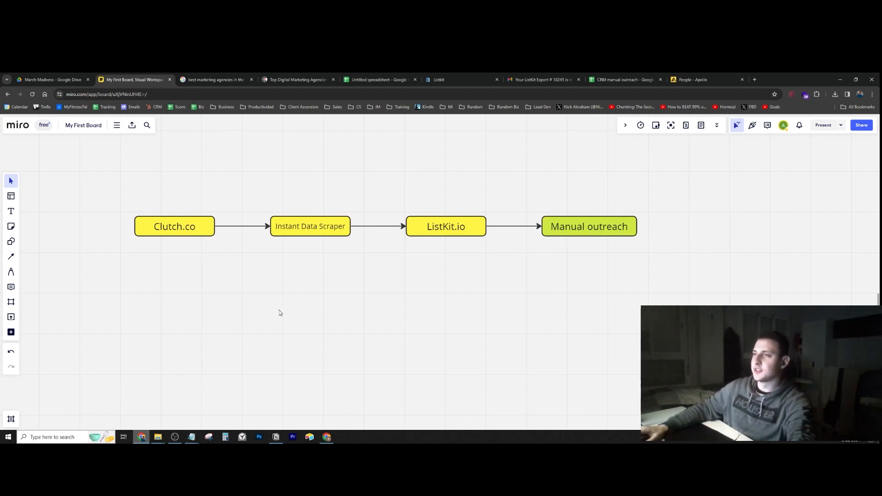
# Check the marketing agencies search results and the Instant Data Scraper step on the Miro flowchart
pyautogui.click(215, 79)
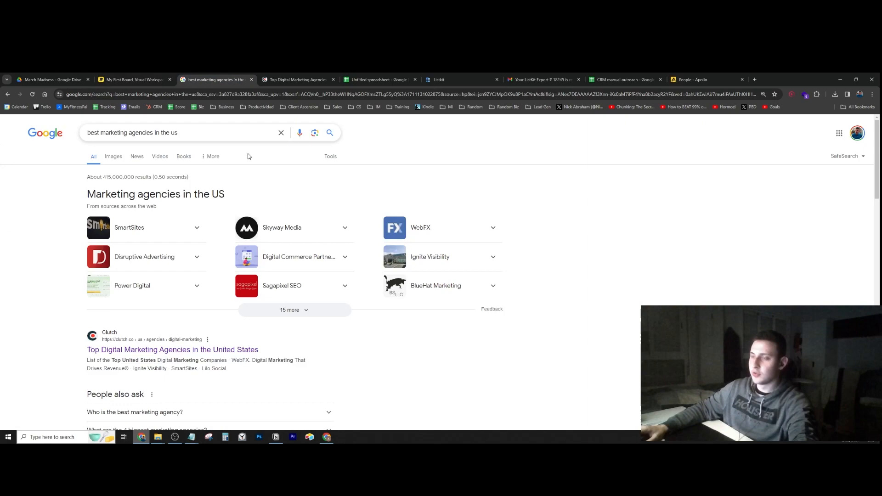
pyautogui.scroll(-3)
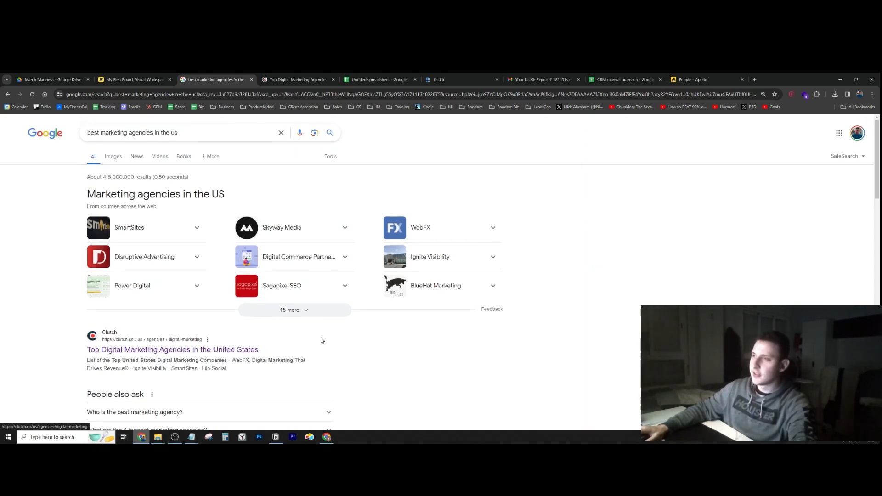
pyautogui.moveTo(490, 300)
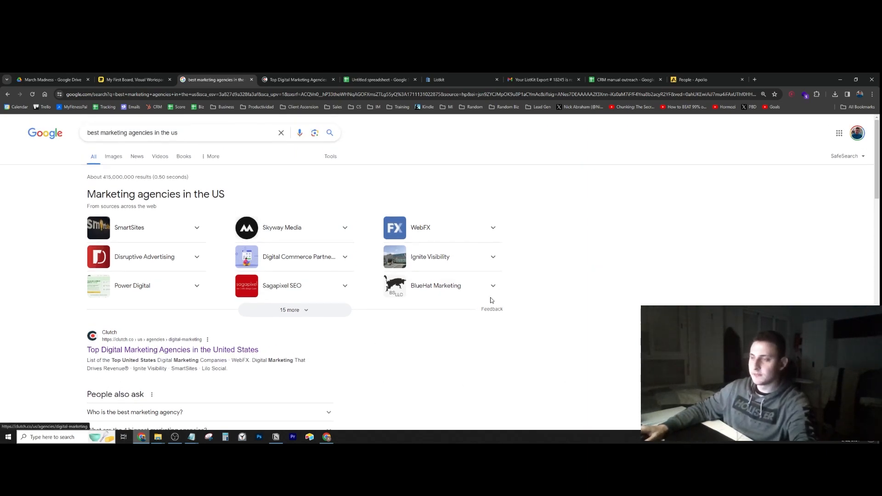
pyautogui.click(134, 79)
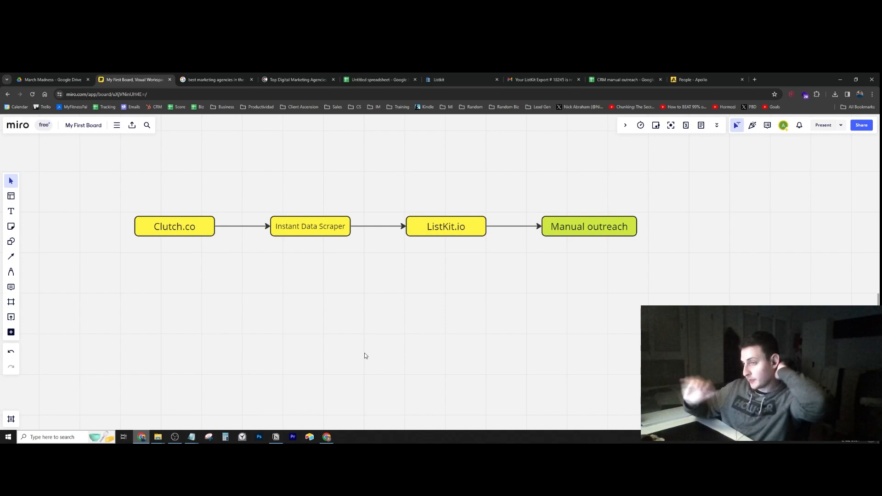
pyautogui.moveTo(288, 291)
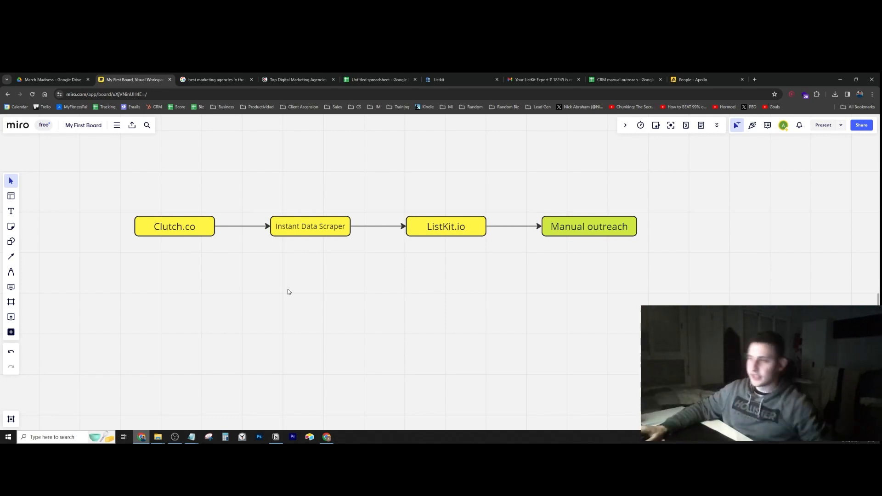
pyautogui.click(309, 226)
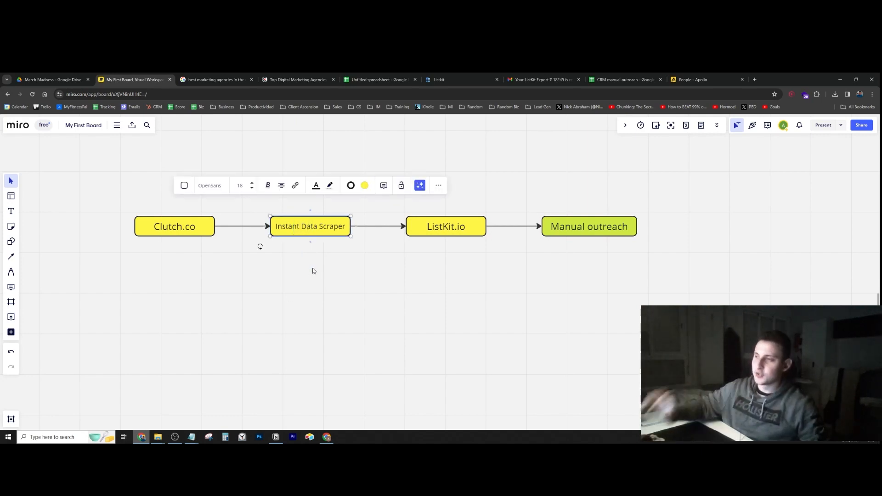
pyautogui.click(298, 79)
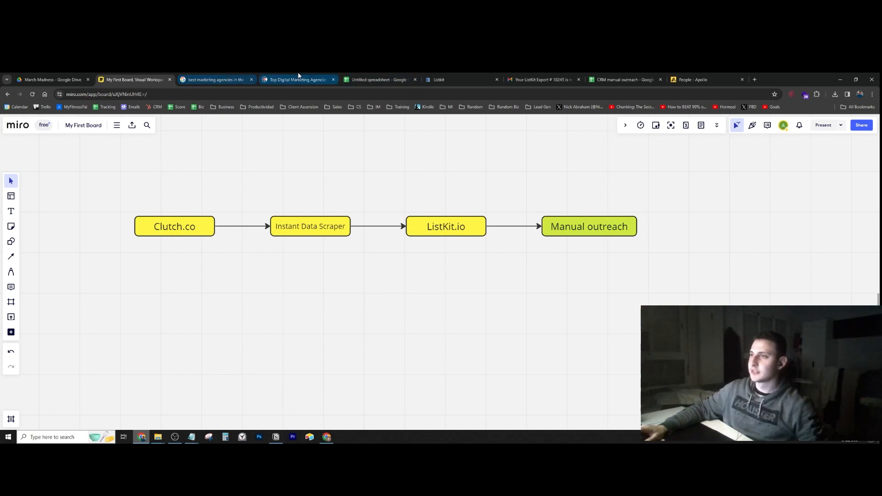
# Scroll Clutch's top US digital marketing agencies list and show the browser extensions list
pyautogui.click(296, 79)
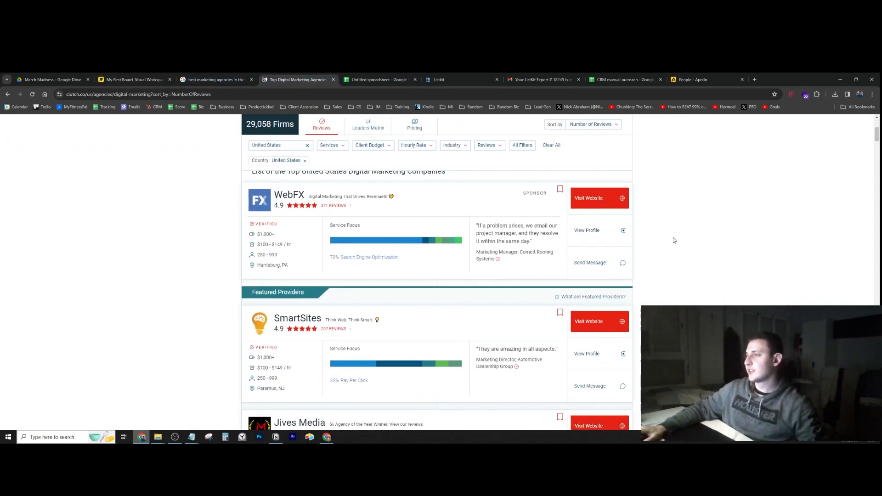
pyautogui.scroll(-3)
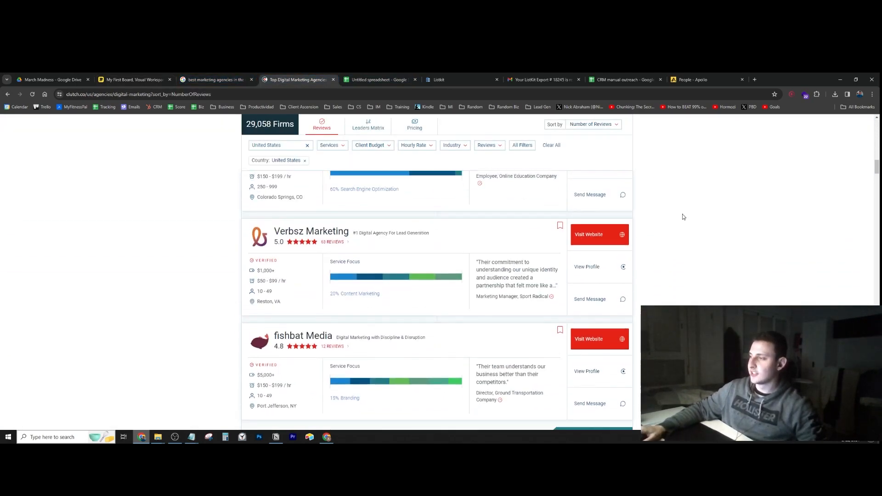
pyautogui.scroll(-3)
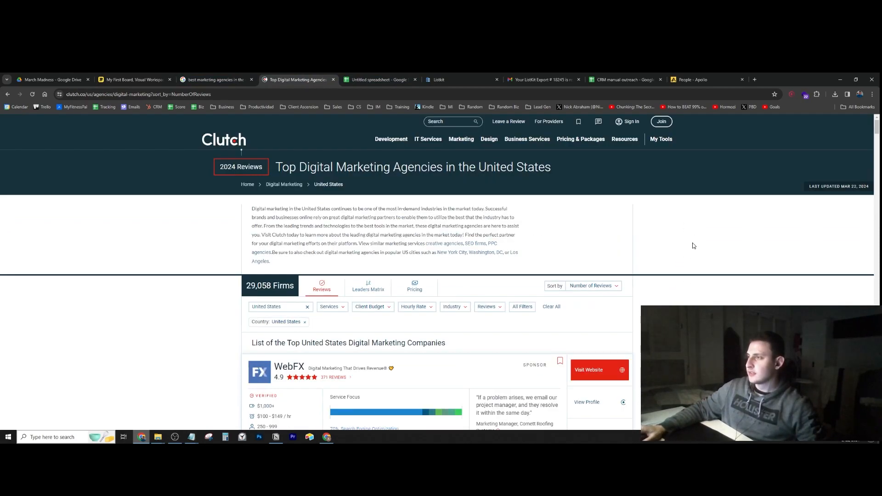
pyautogui.scroll(-3)
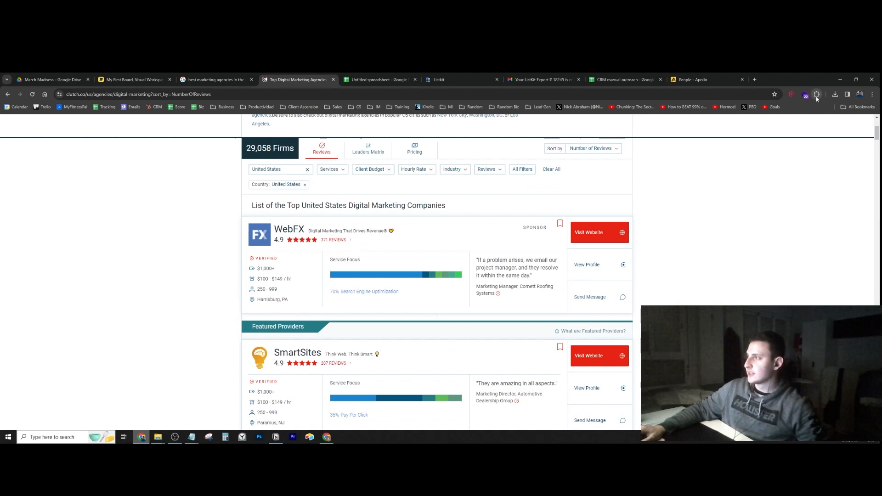
pyautogui.click(816, 93)
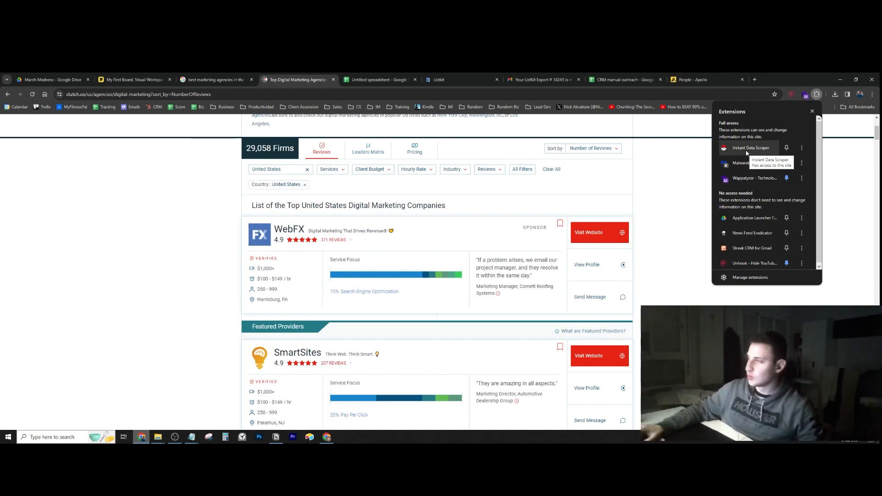
# Run Instant Data Scraper on the Clutch listing and stop the crawl after 11 pages
pyautogui.click(751, 147)
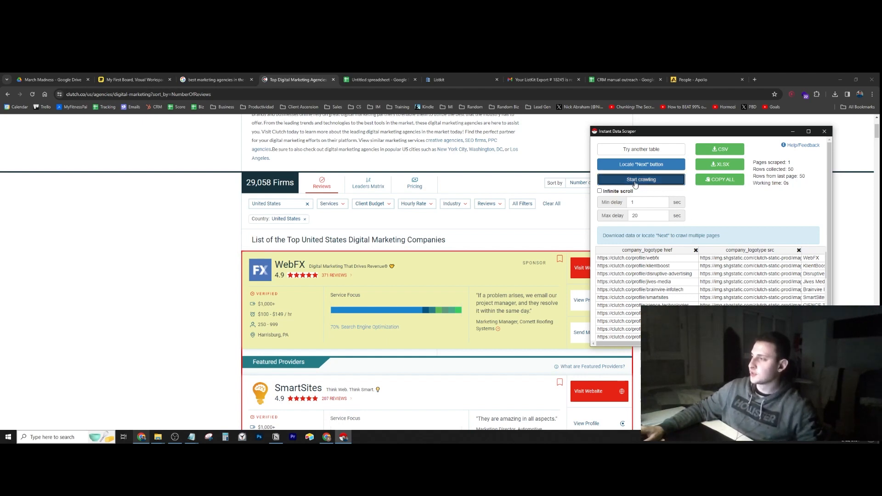
pyautogui.click(640, 179)
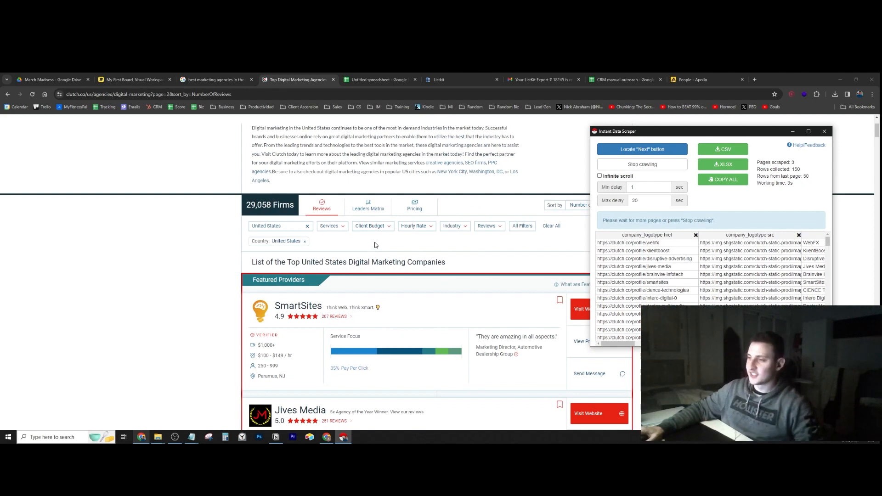
pyautogui.scroll(-3)
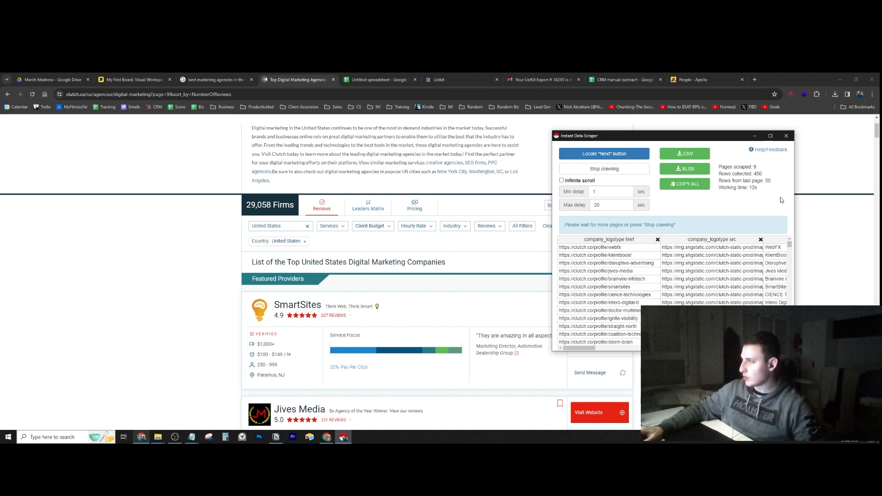
pyautogui.click(603, 169)
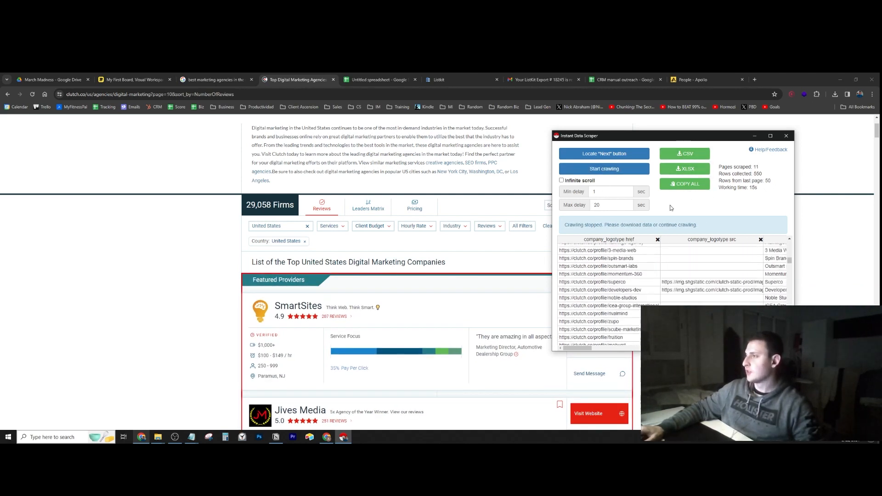
# Review the 550 collected agency rows with profile and website links, then close the scraper
pyautogui.click(684, 154)
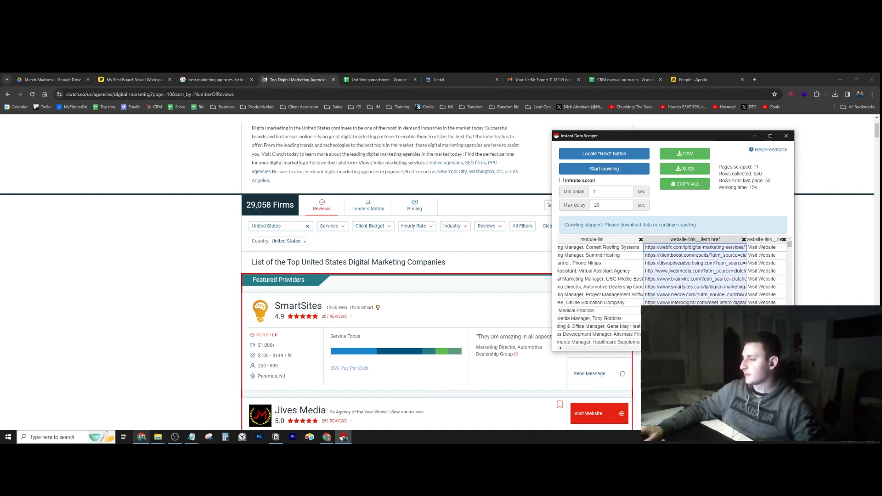
pyautogui.scroll(-3)
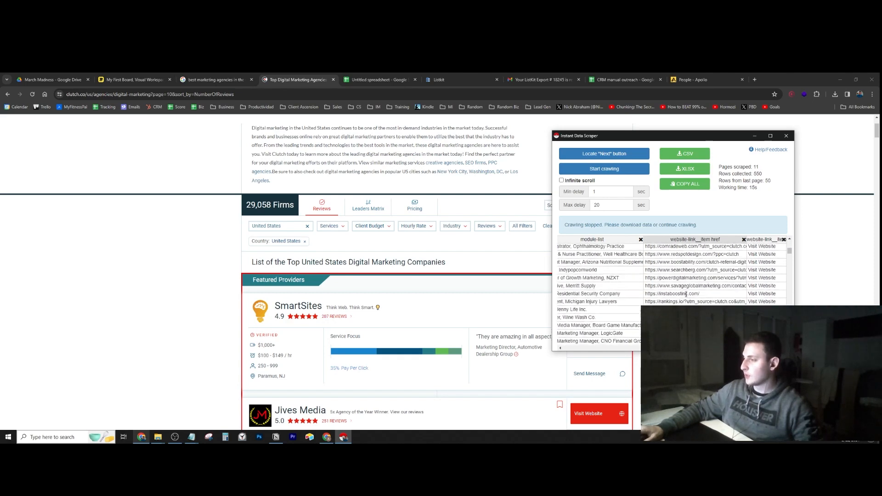
pyautogui.scroll(-3)
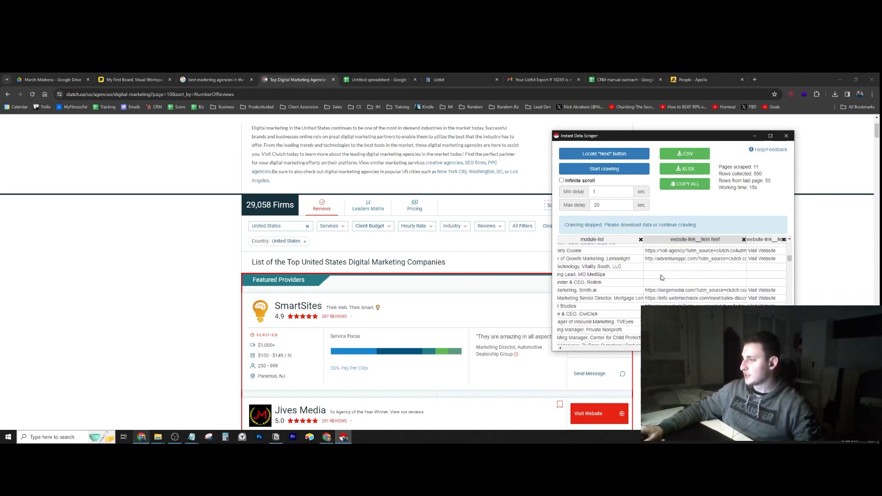
pyautogui.scroll(-3)
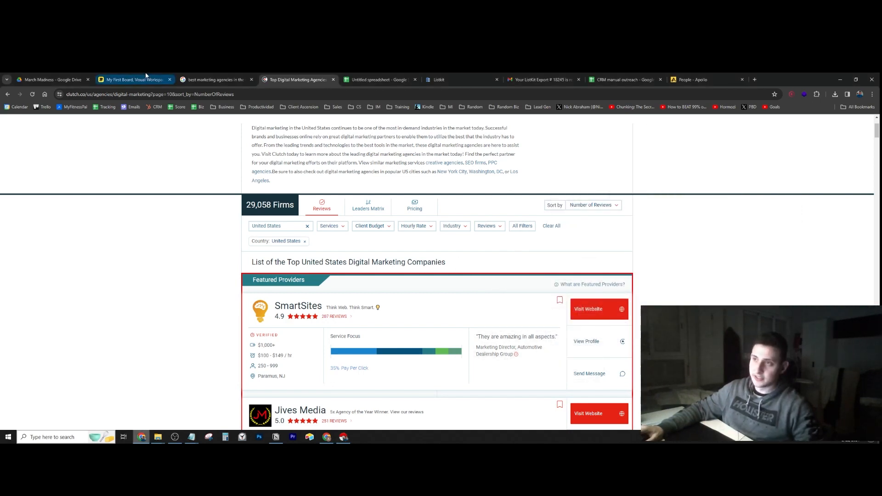
# Revisit the four-step Miro flowchart, then return to the Clutch agency directory
pyautogui.click(134, 79)
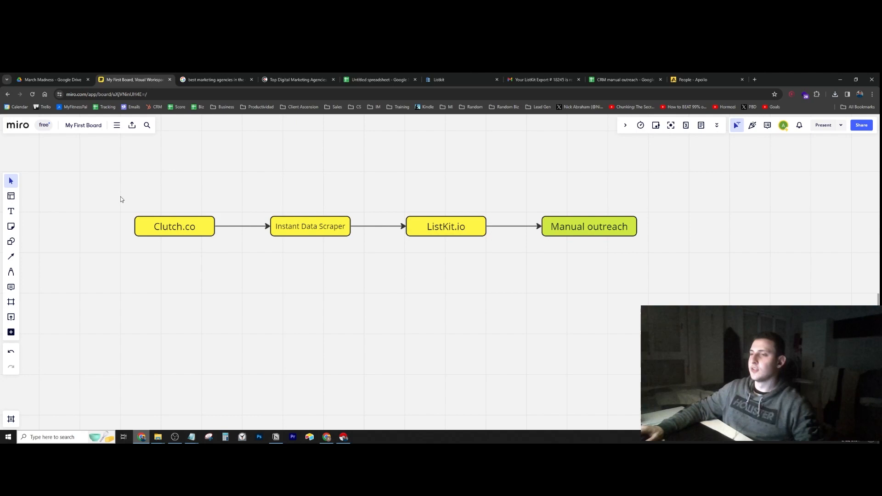
pyautogui.click(173, 226)
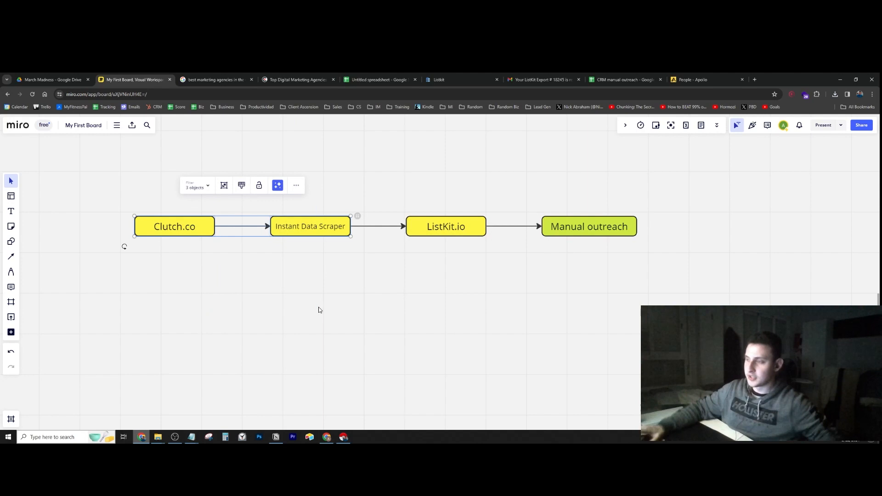
pyautogui.moveTo(325, 284)
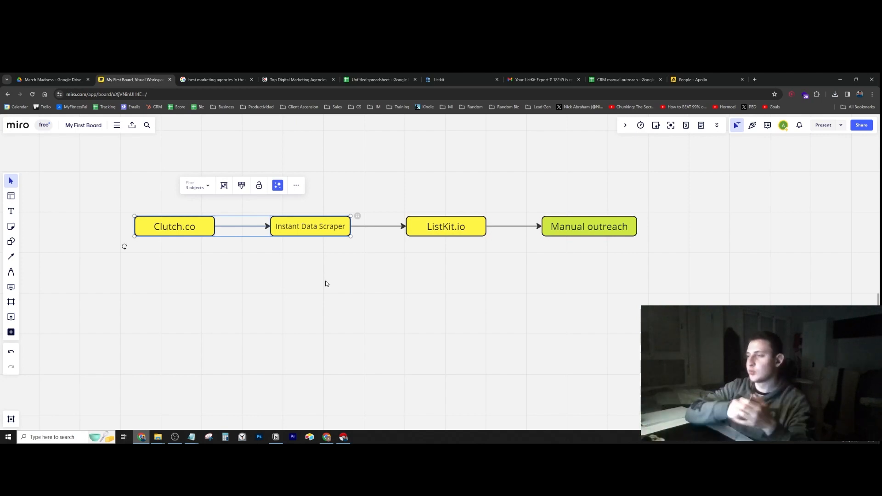
pyautogui.click(445, 226)
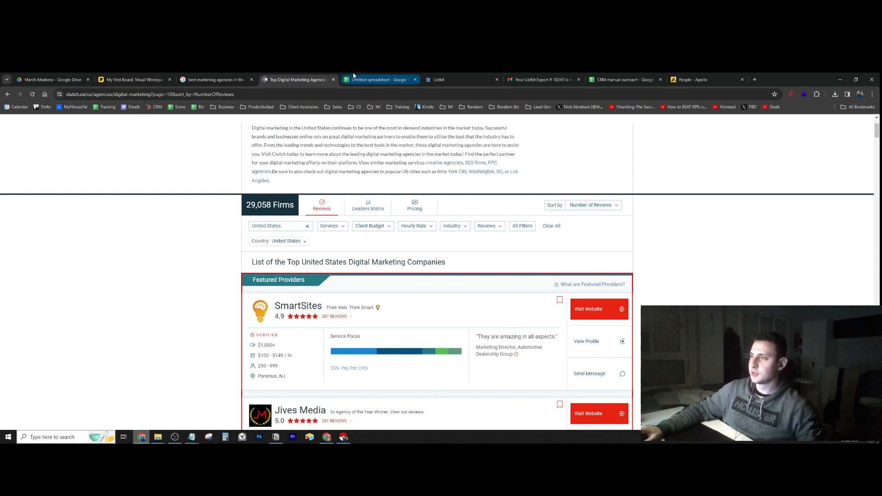
# Scroll Sheet2's list of about 56 scraped agency URLs, then switch to ListKit lead search
pyautogui.click(379, 79)
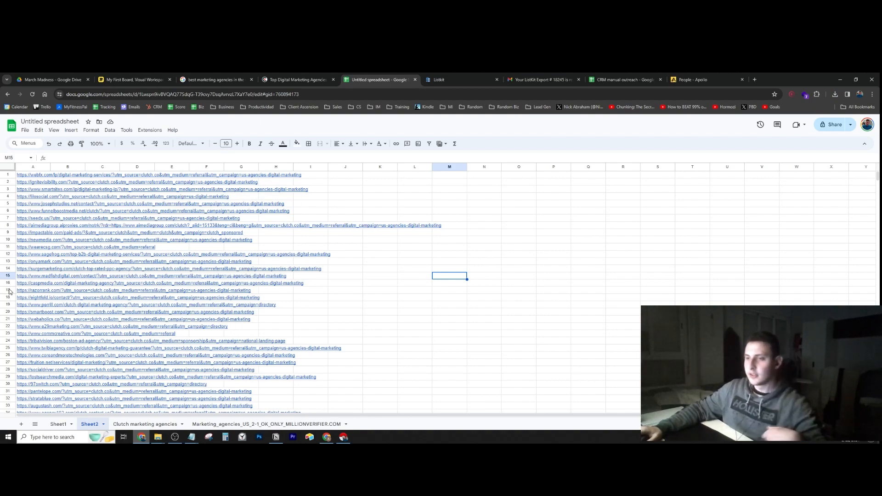
pyautogui.scroll(-3)
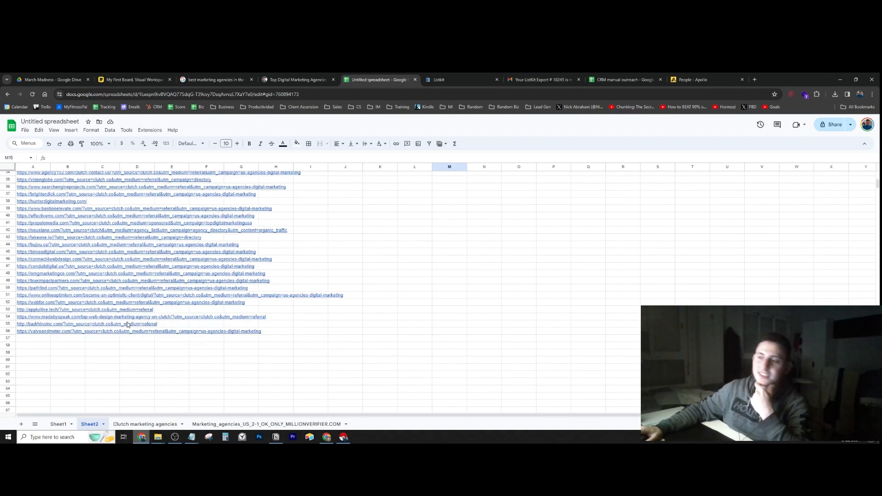
pyautogui.scroll(3)
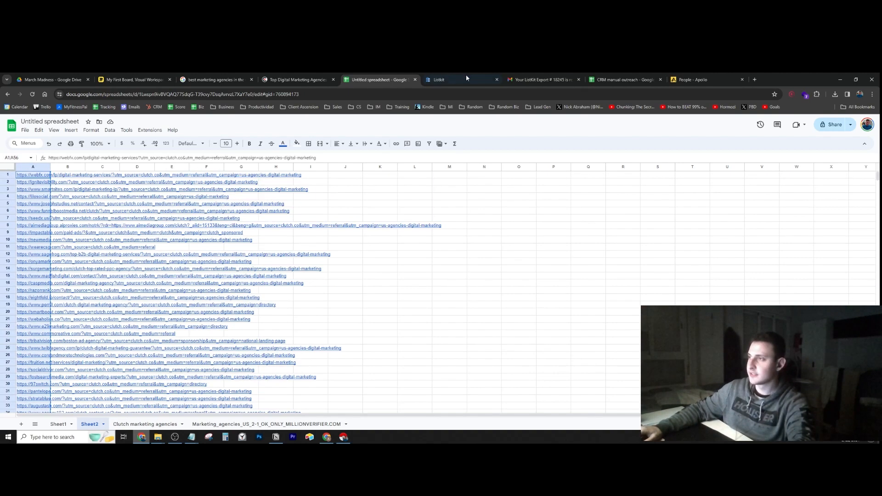
pyautogui.click(450, 79)
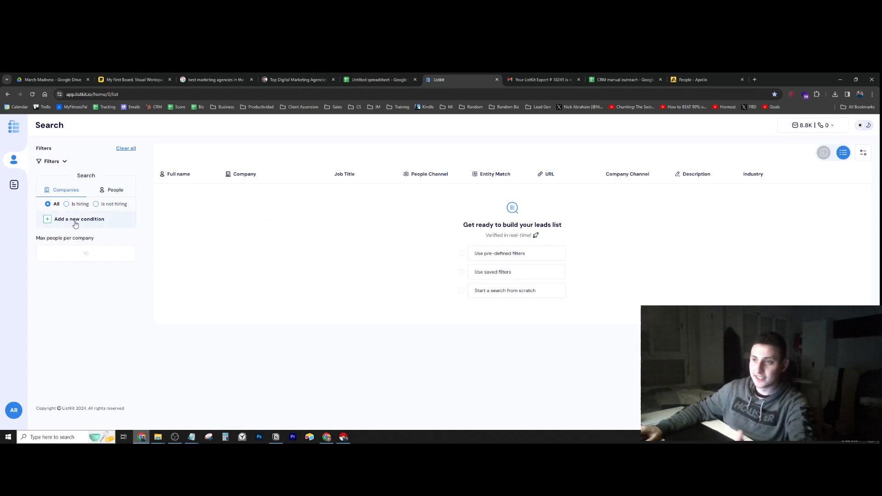
# Add an Include companies condition with the pasted agency domains (1,553 people) and open the People filters
pyautogui.click(79, 219)
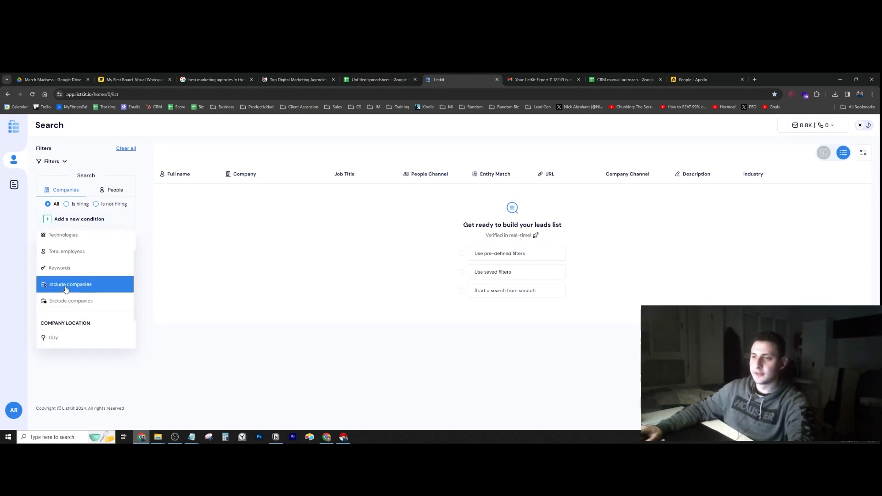
pyautogui.click(70, 283)
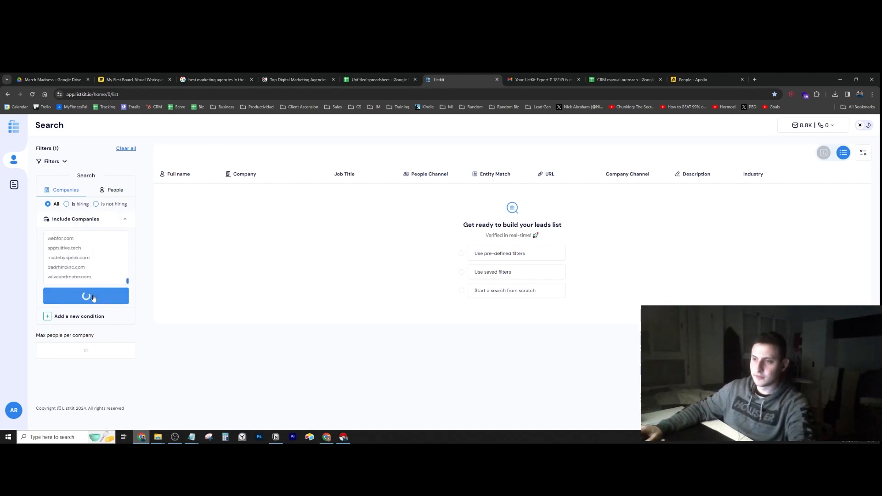
pyautogui.click(85, 296)
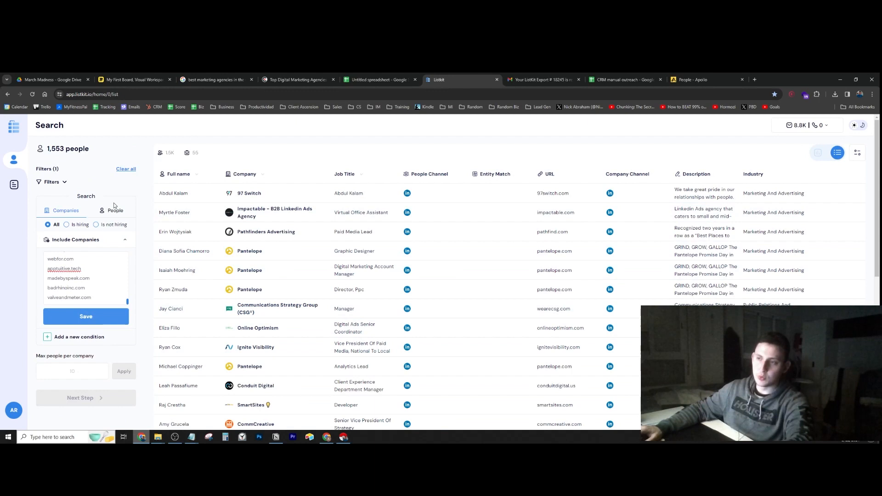
pyautogui.click(115, 210)
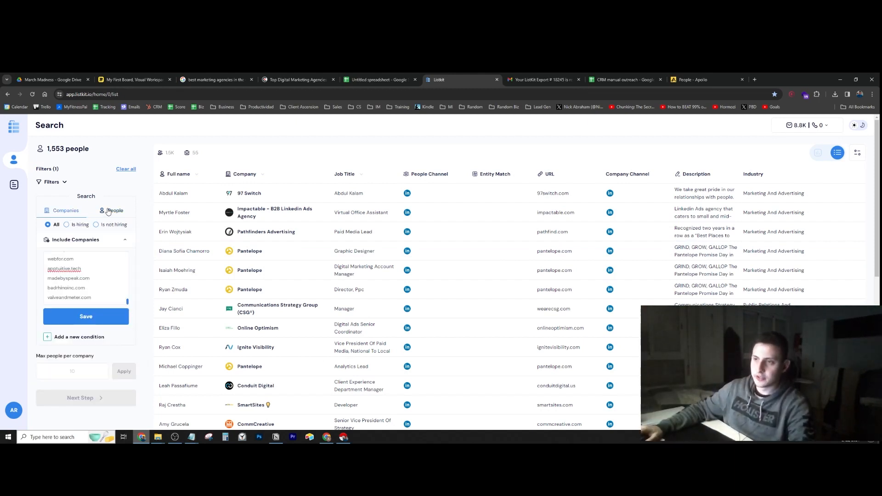
pyautogui.click(115, 211)
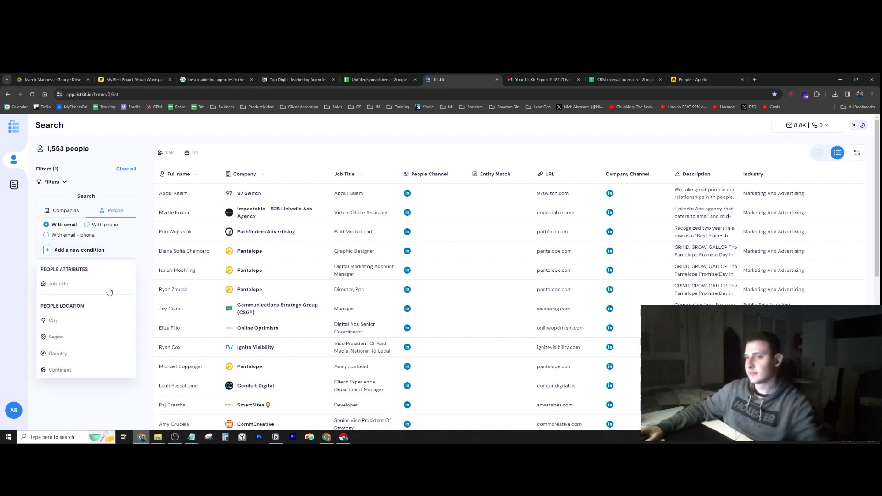
# Add a Job Title Contains filter for Founder, CEO, Owner, CMO, Head Marketing and Head Of Sales, leaving 27 people
pyautogui.click(59, 284)
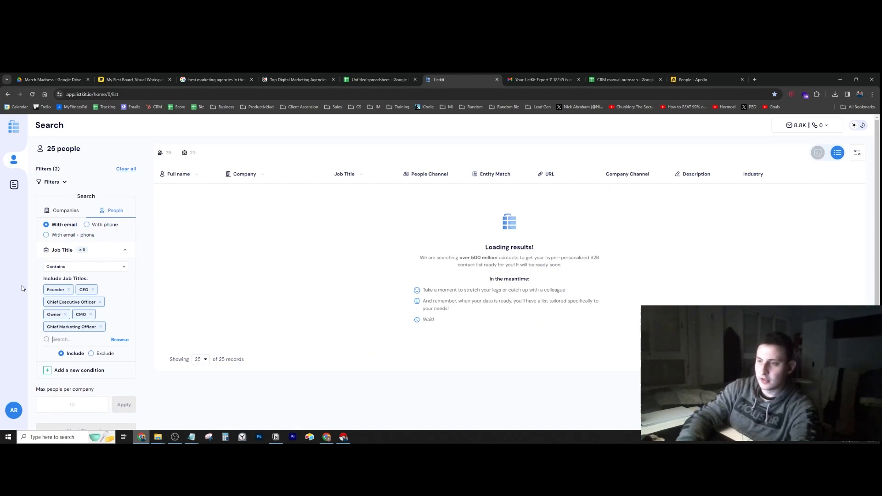
pyautogui.write('head marke')
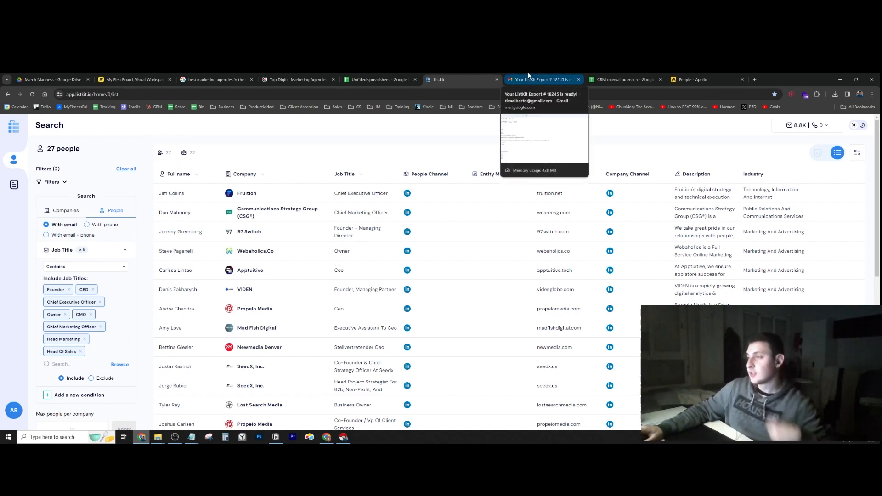
# View the newer ListKit Export #18248 email with 20 contacts in Gmail, then switch to the CRM outreach spreadsheet
pyautogui.click(542, 79)
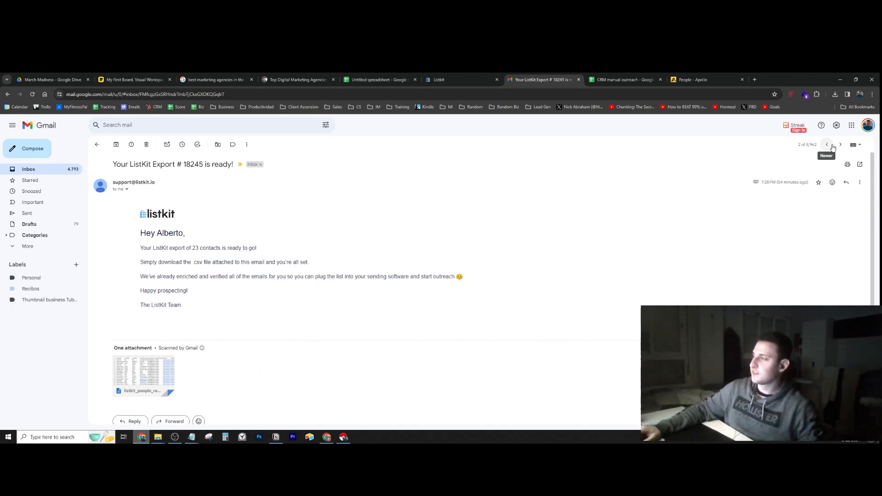
pyautogui.click(826, 144)
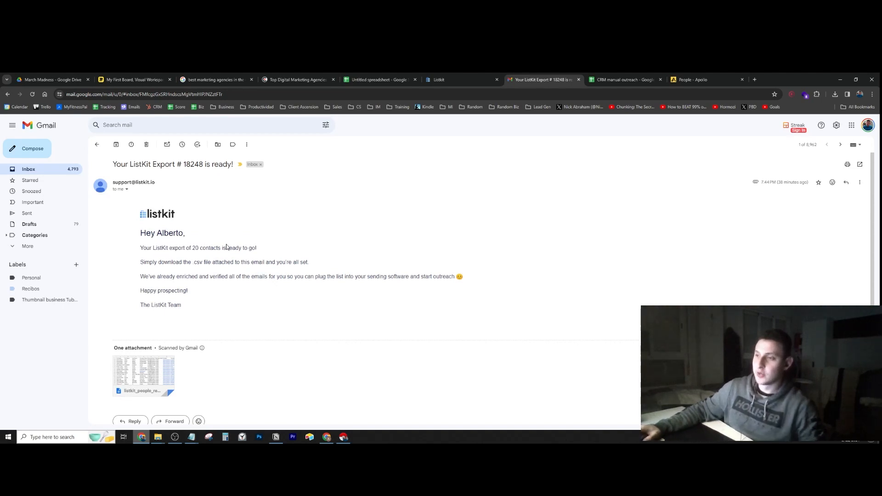
pyautogui.click(826, 144)
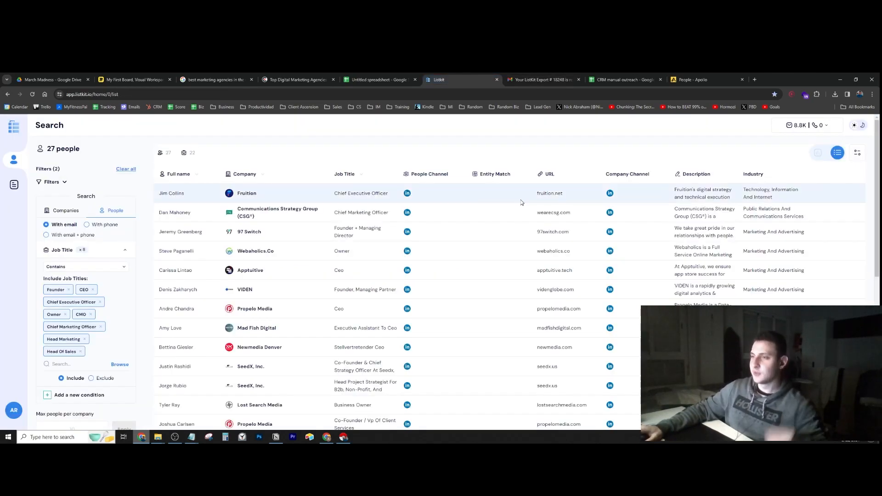
pyautogui.click(541, 79)
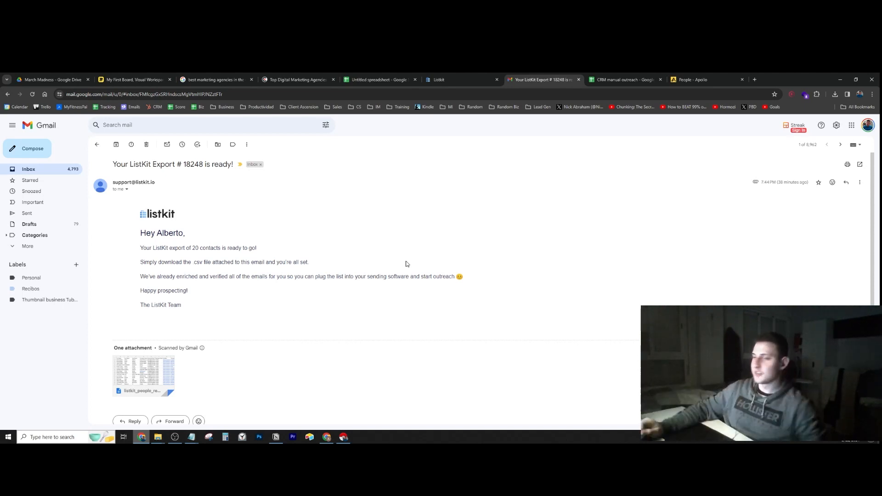
pyautogui.moveTo(249, 285)
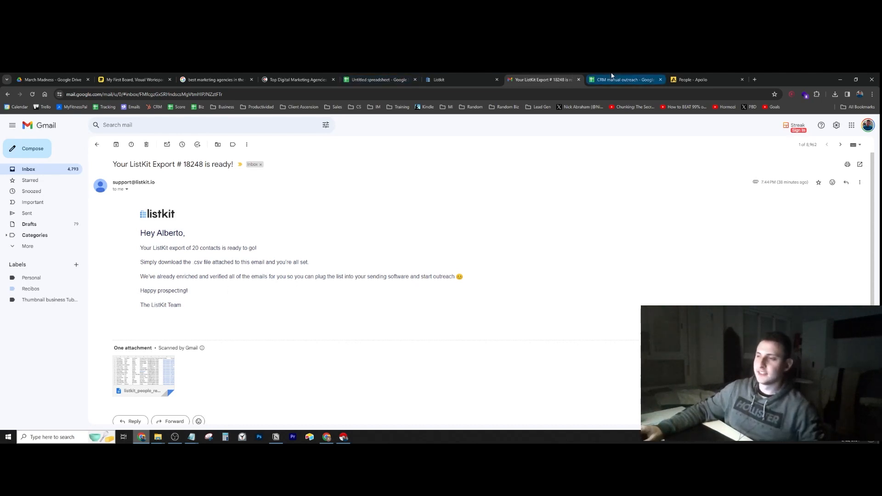
pyautogui.click(624, 79)
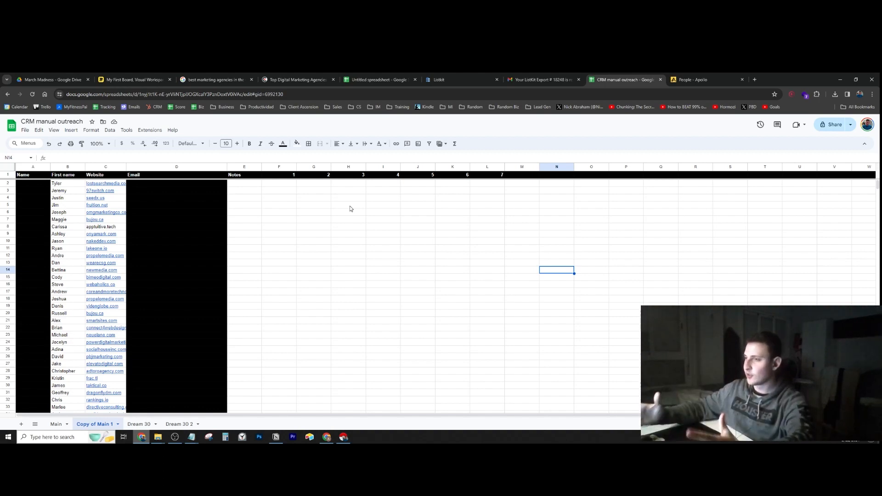
pyautogui.moveTo(287, 202)
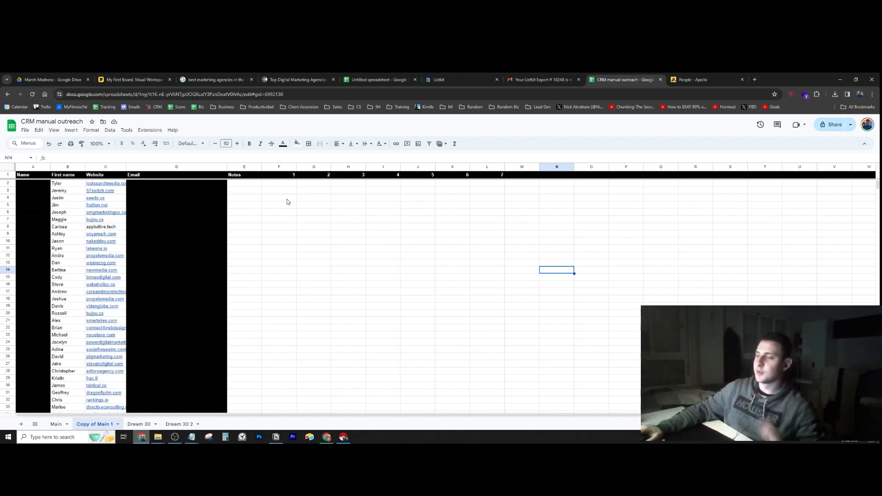
pyautogui.moveTo(280, 192)
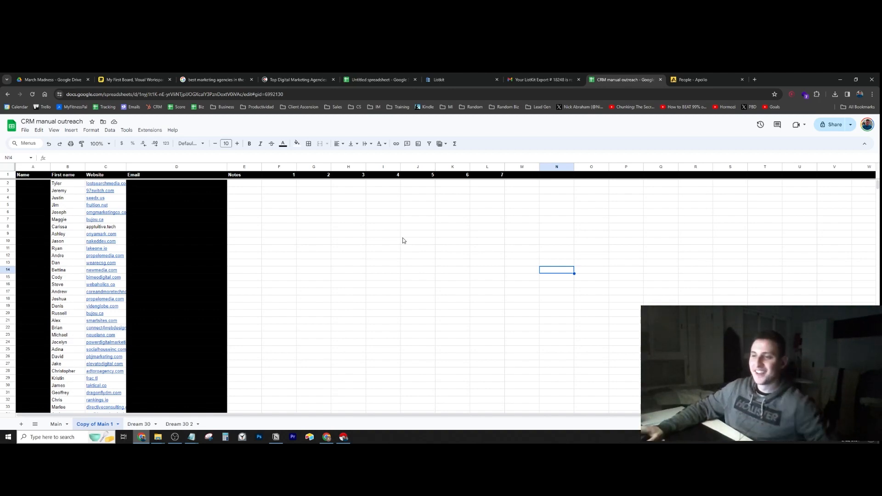
# Scroll the Copy of Main 1 contact list and select the first outreach column cells F2:F25
pyautogui.scroll(-3)
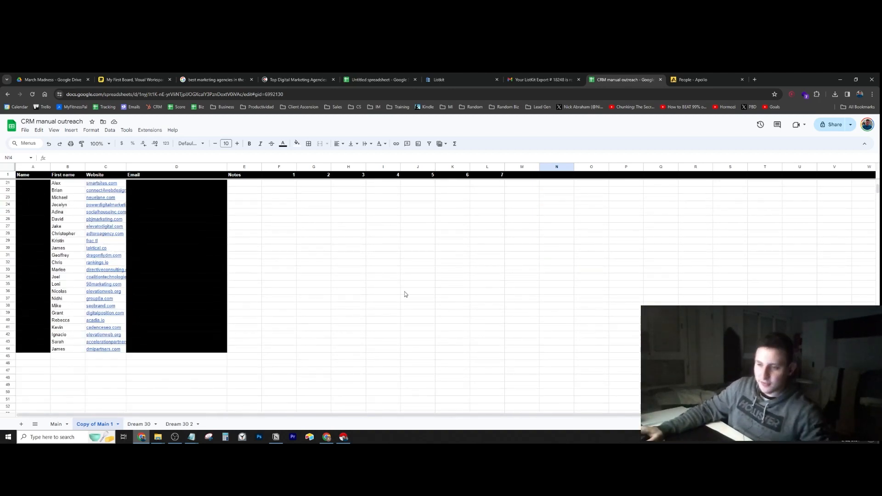
pyautogui.scroll(3)
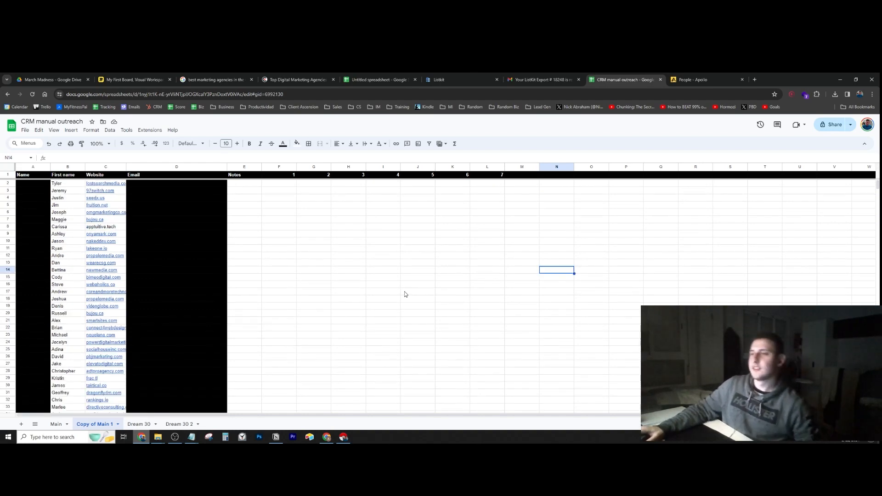
pyautogui.moveTo(279, 182); pyautogui.dragTo(279, 350)
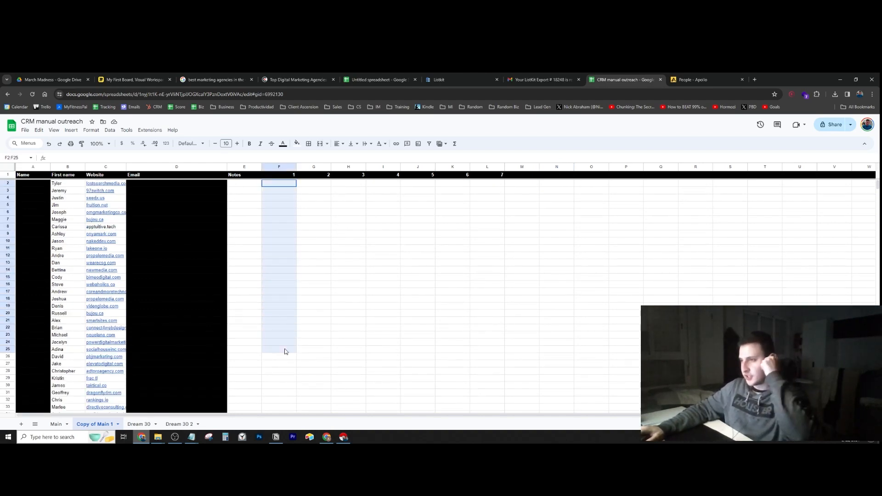
# Enter Email 22 Mar in F2:F5 for the first four contacts and Email 25 in G2
pyautogui.click(279, 183)
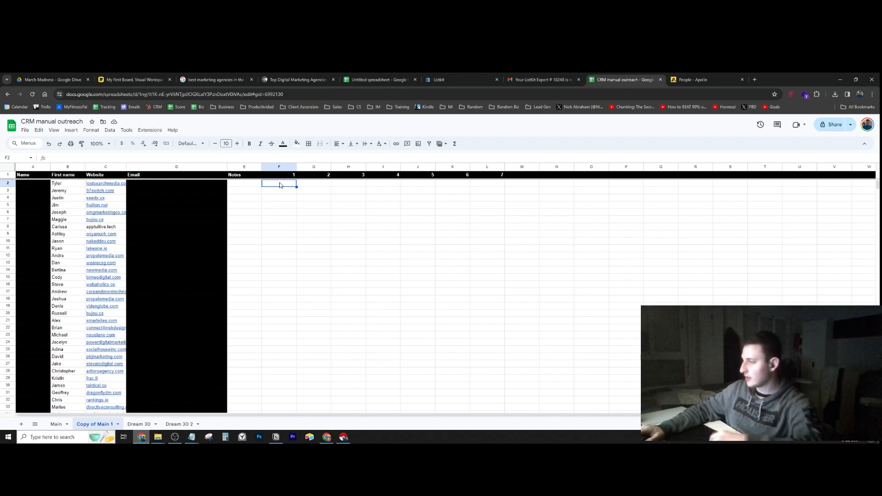
pyautogui.write('Email')
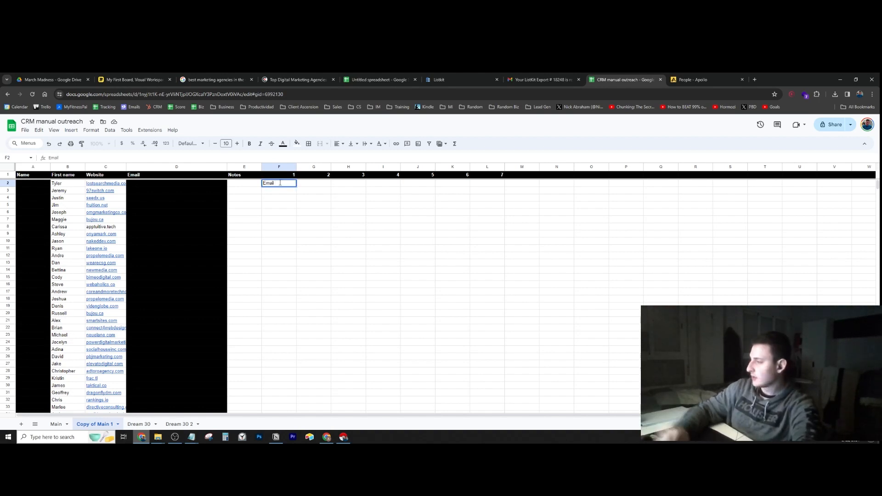
pyautogui.write('22 Mar')
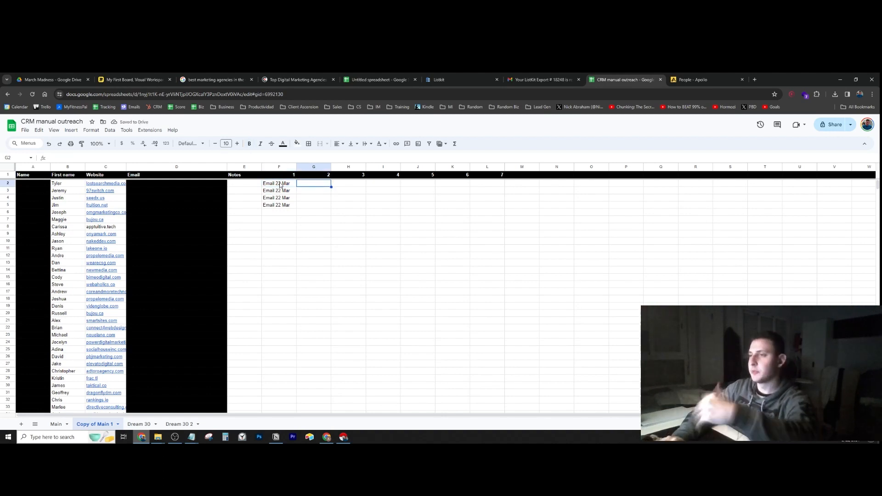
pyautogui.write('Email 25')
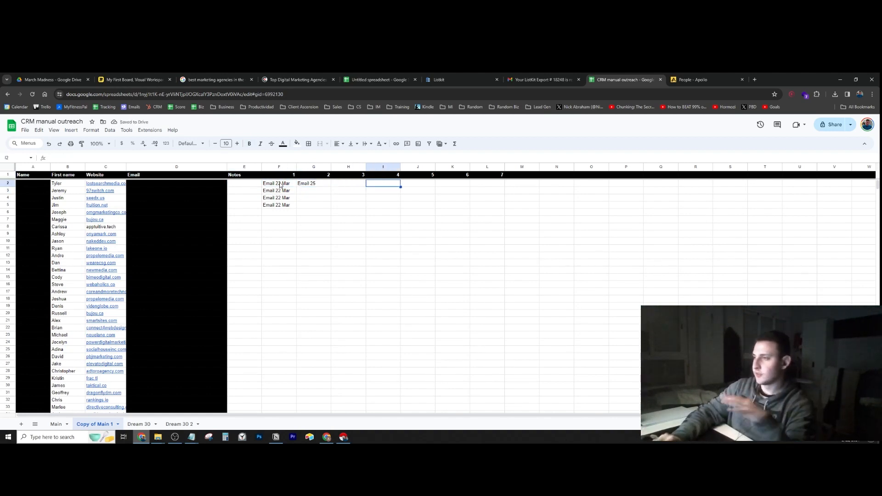
pyautogui.click(451, 182)
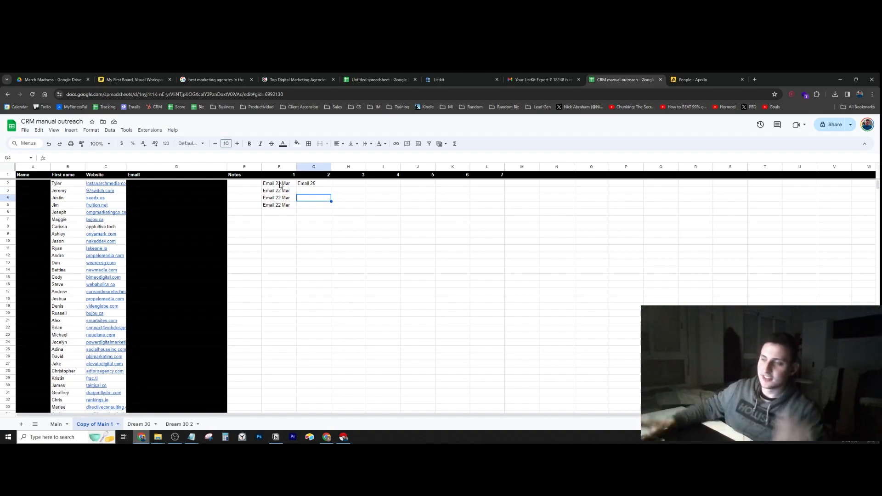
pyautogui.scroll(-3)
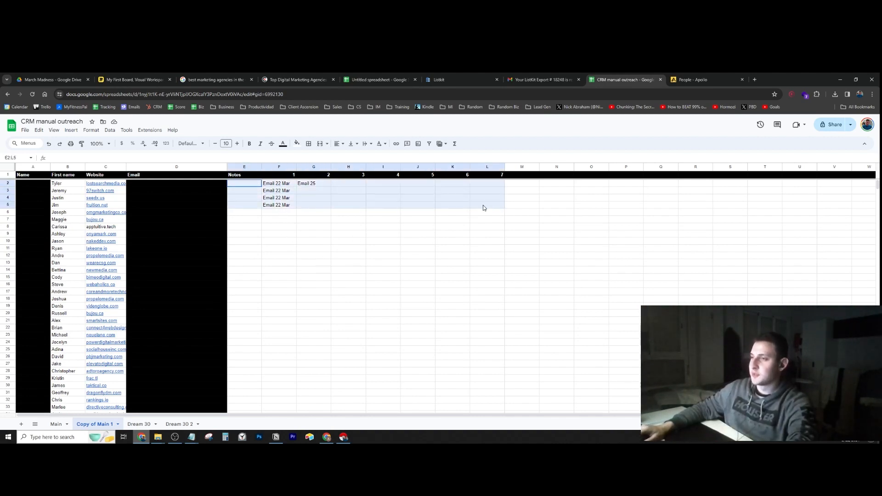
# Colour the four contact rows yellow, green and red, then clear the sample entries and fills
pyautogui.click(297, 143)
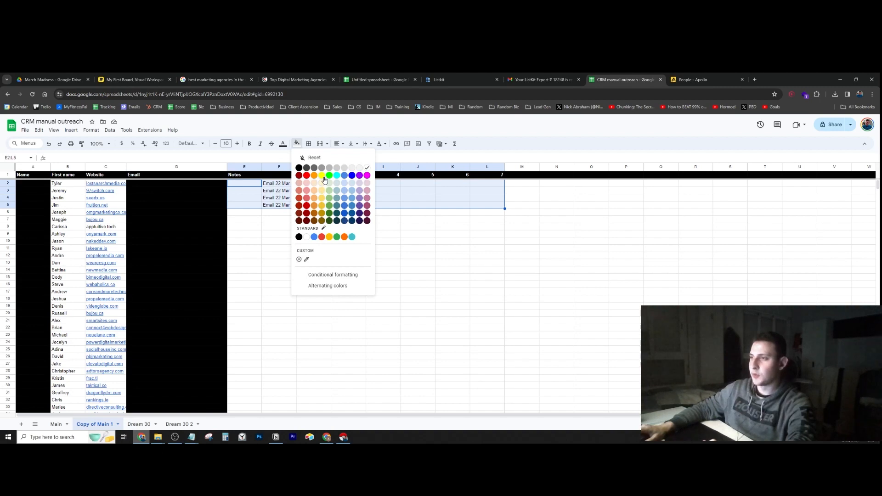
pyautogui.click(322, 175)
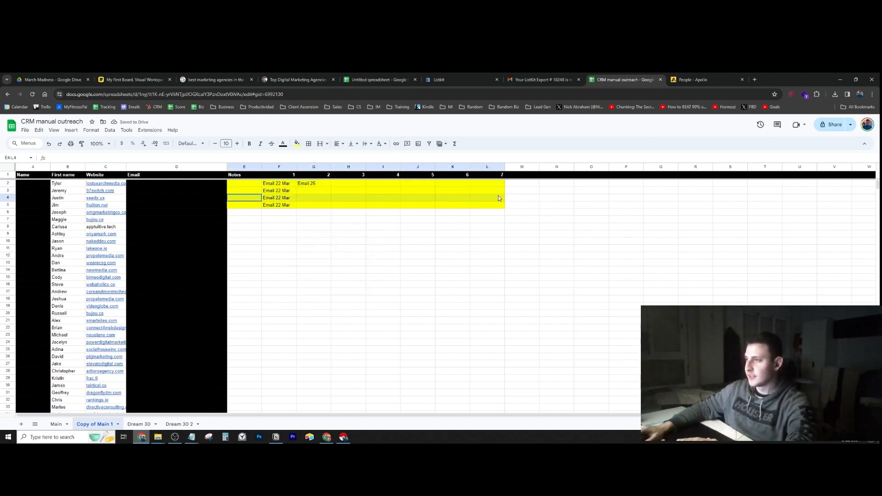
pyautogui.click(296, 143)
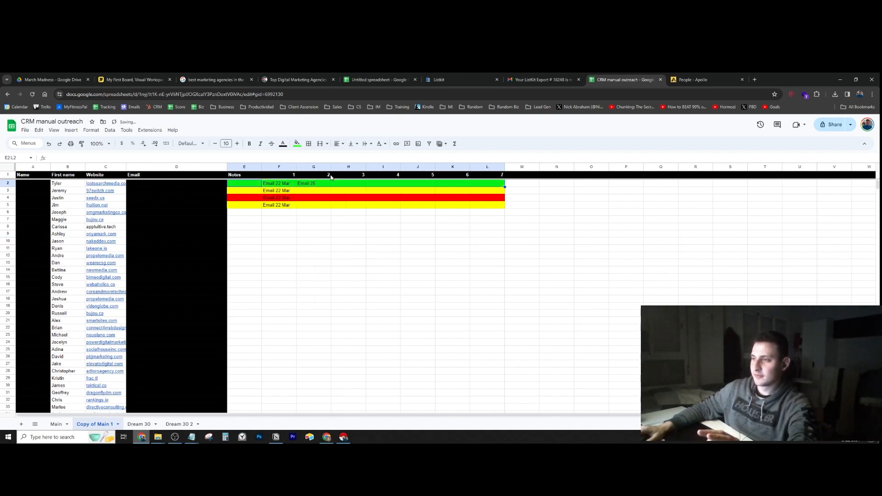
pyautogui.click(452, 226)
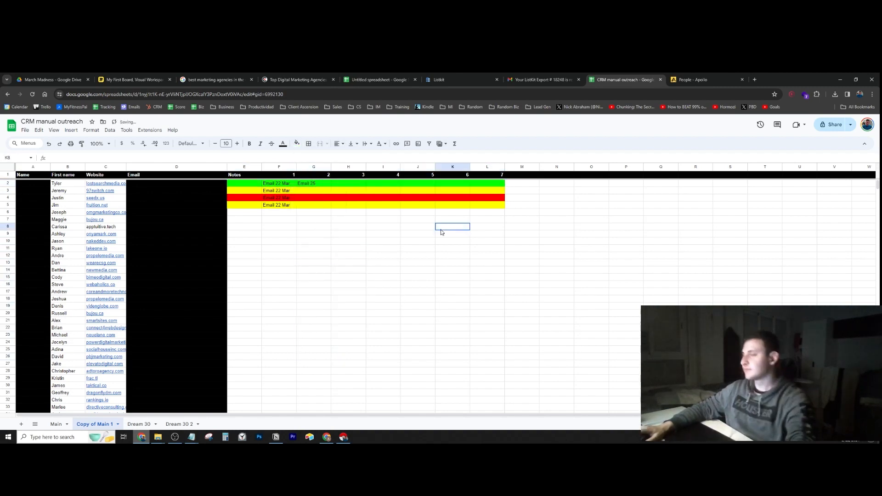
pyautogui.click(245, 204)
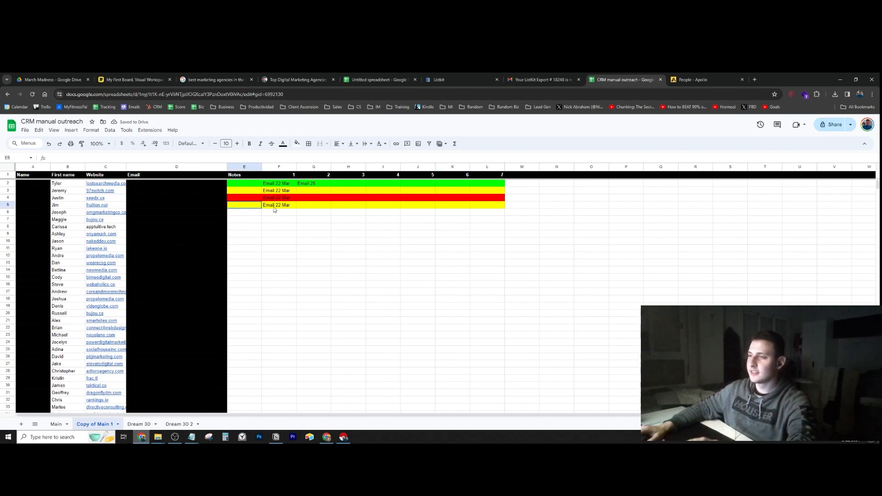
pyautogui.click(296, 143)
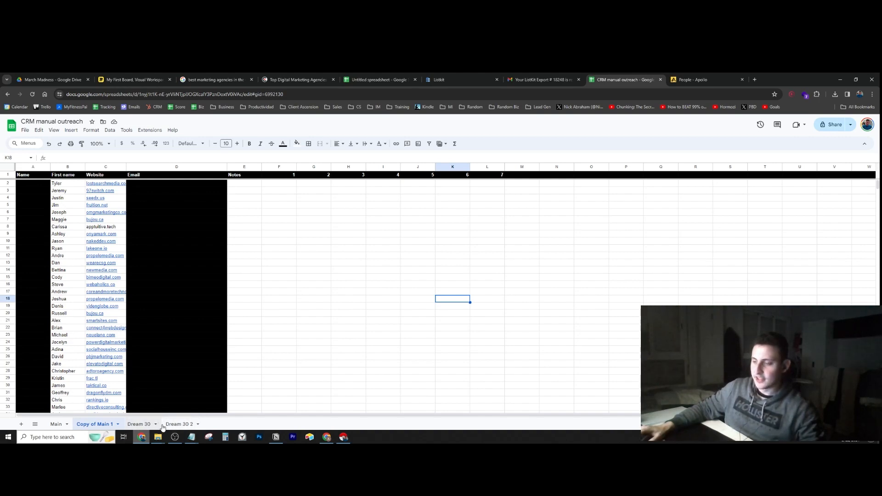
# Return to the Miro board with the Clutch.co → Instant Data Scraper → ListKit.io → Manual outreach flowchart
pyautogui.click(348, 241)
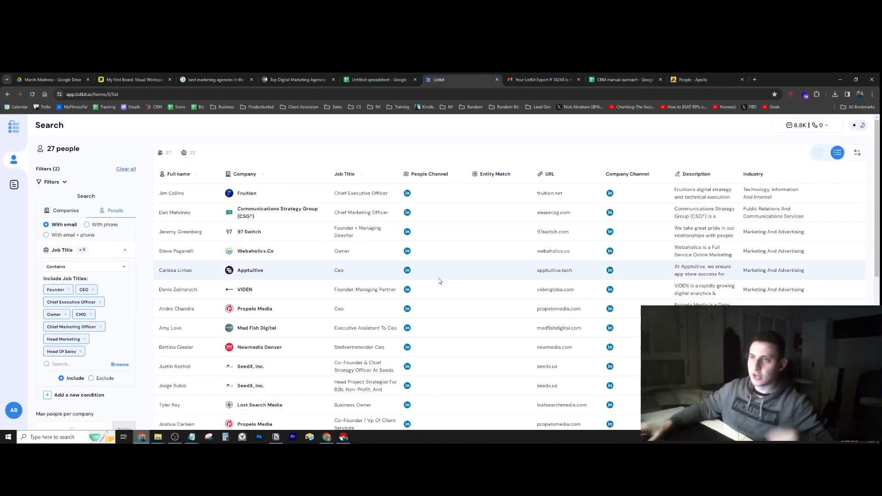
pyautogui.click(51, 79)
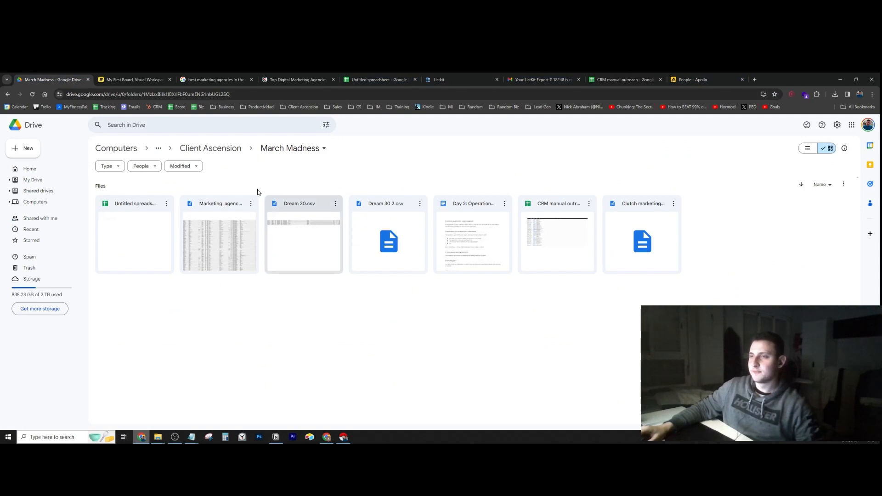
pyautogui.click(133, 79)
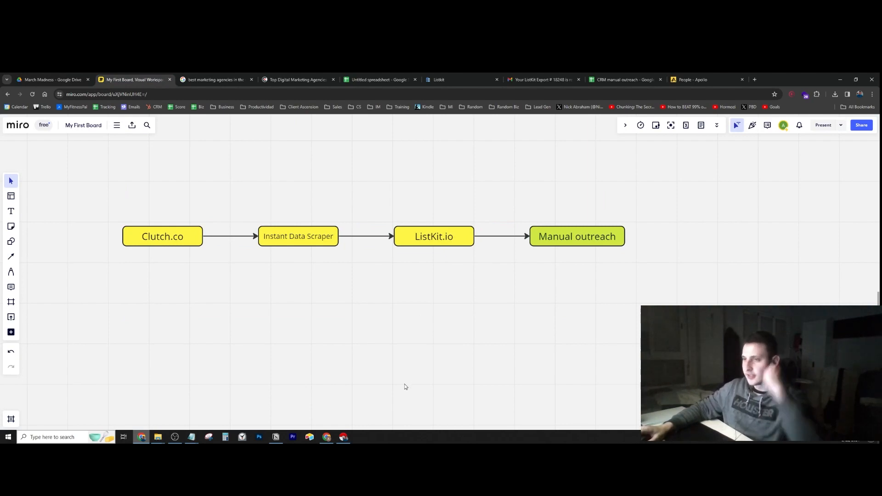
pyautogui.click(162, 236)
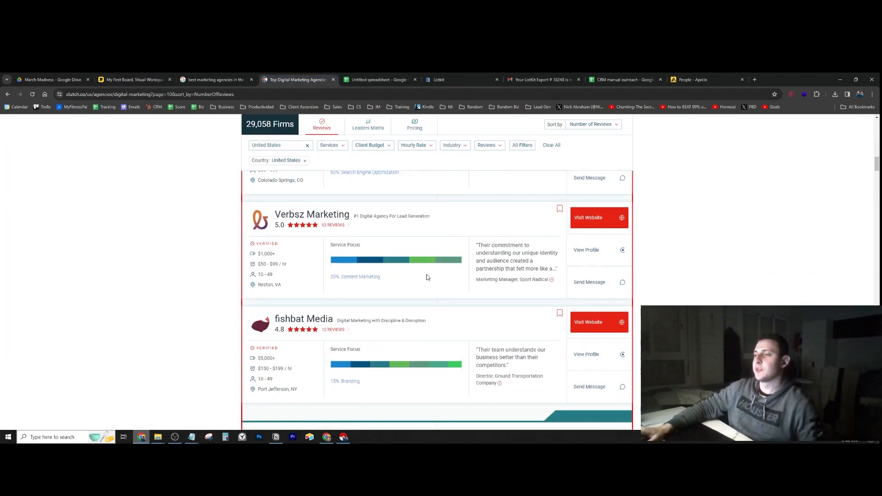
pyautogui.scroll(-3)
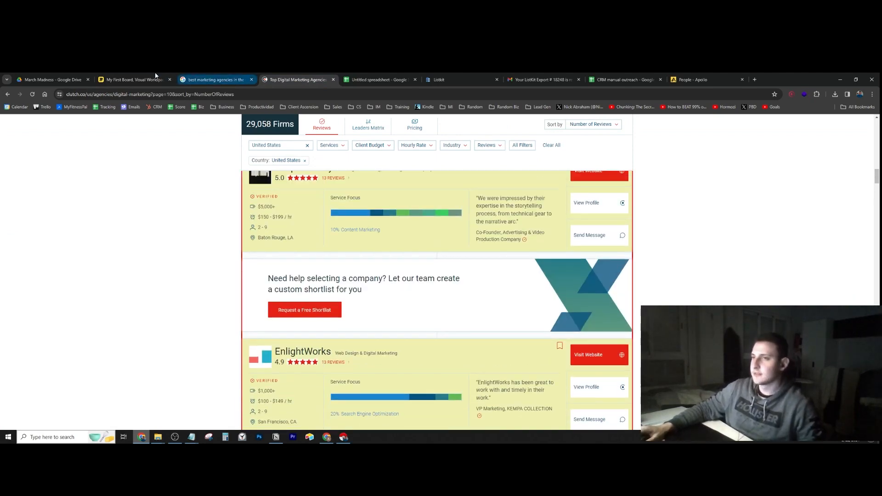
pyautogui.click(134, 79)
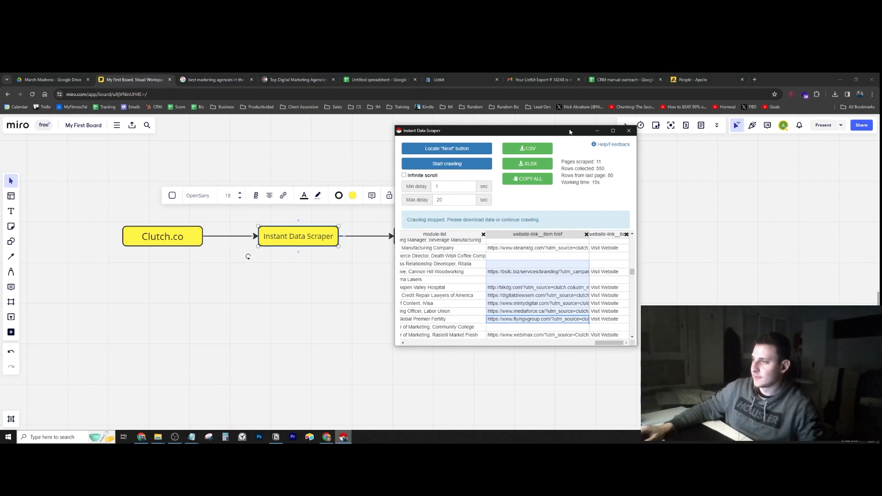
pyautogui.click(628, 130)
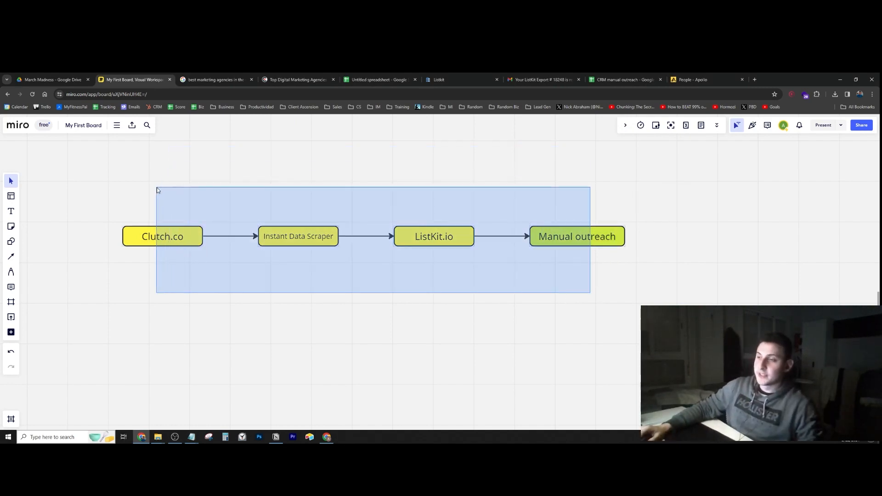
pyautogui.click(218, 281)
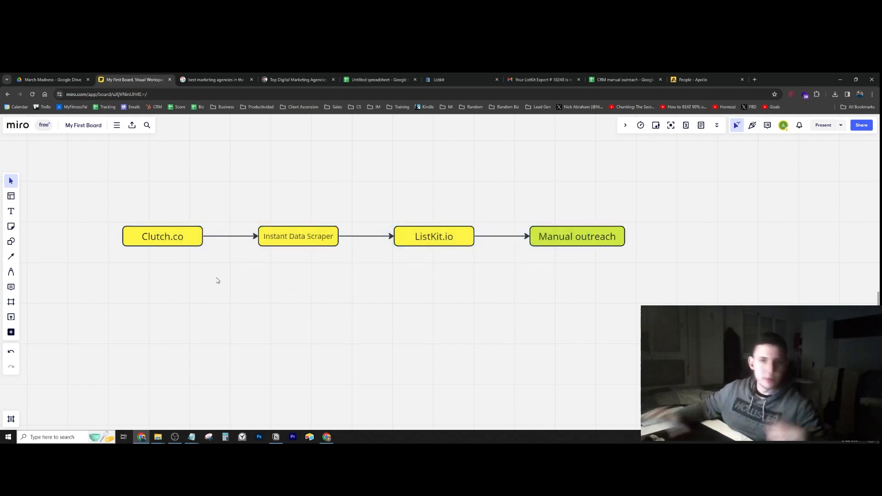